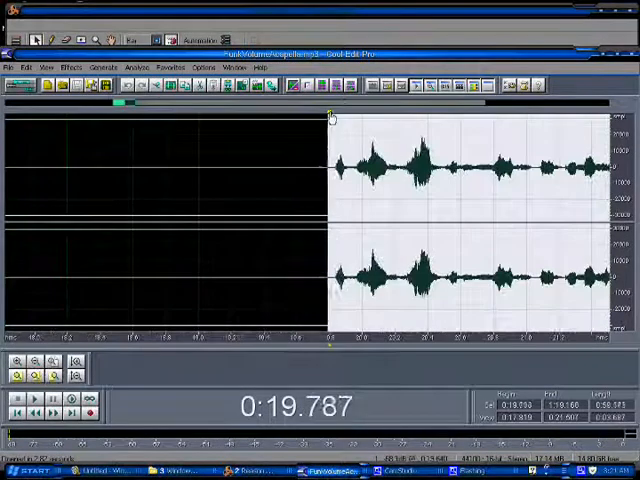
Open the Time/Pitch Stretch dialog from the Effects menu for the selected vocal section.
{"action": "left_click", "coordinate": [70, 67]}
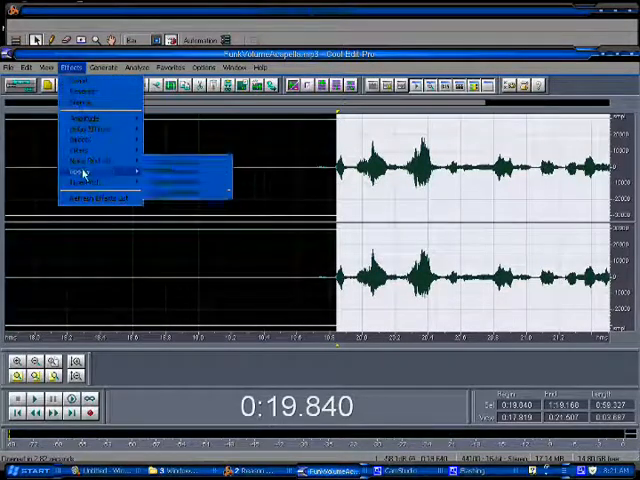
{"action": "left_click", "coordinate": [85, 172]}
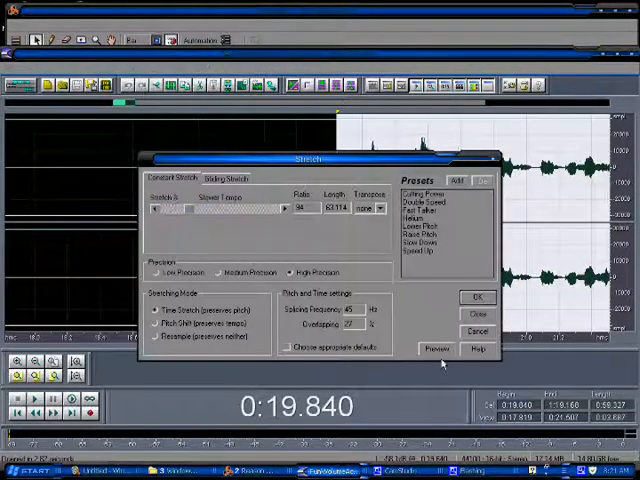
Select the vocal passage near 1:16 and preview a High Precision 94% stretch.
{"action": "left_click", "coordinate": [436, 348]}
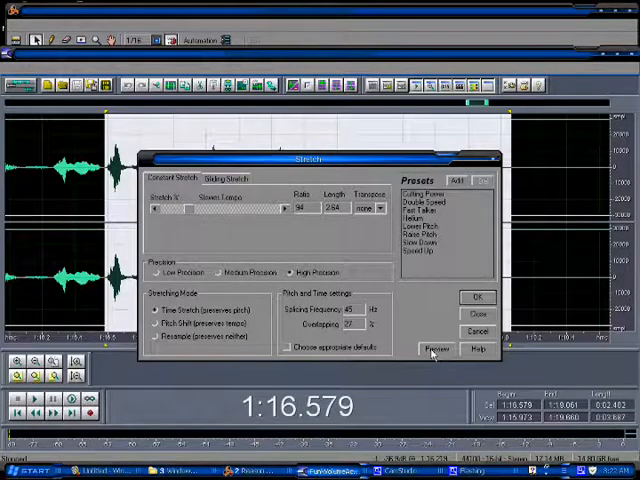
{"action": "left_click", "coordinate": [434, 349]}
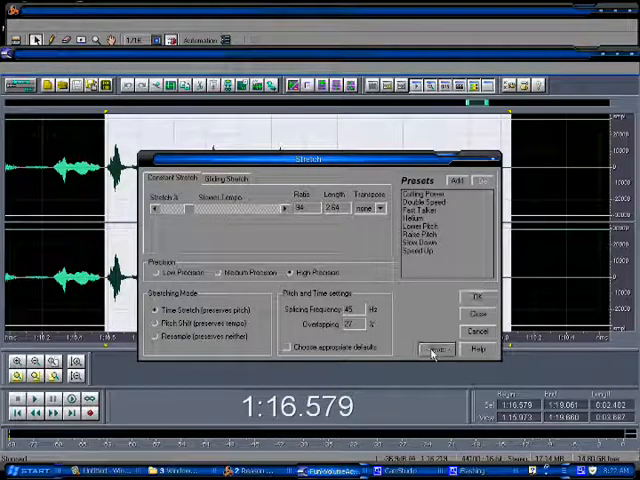